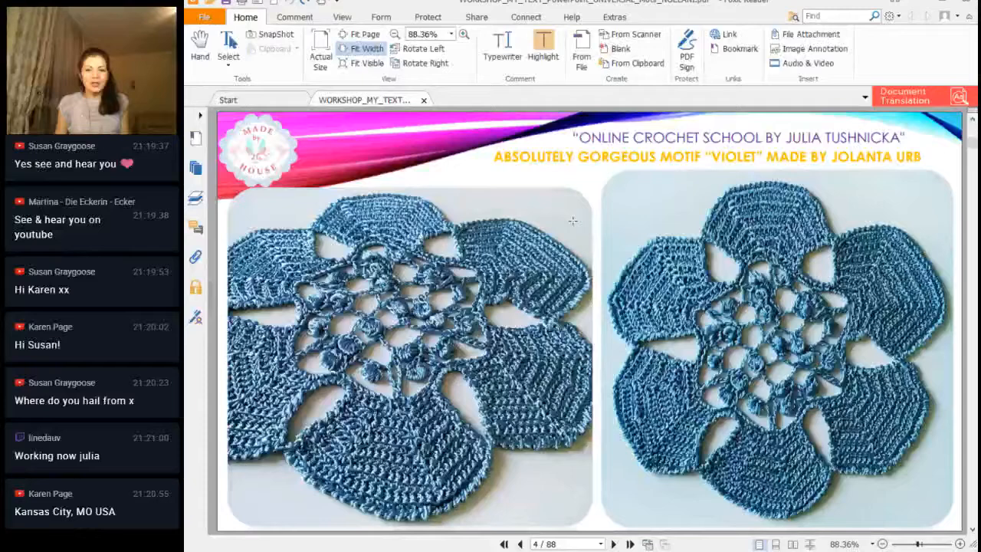
- Advance from the Violet motif page 4 to the Lille dress motifs on page 5
click(612, 544)
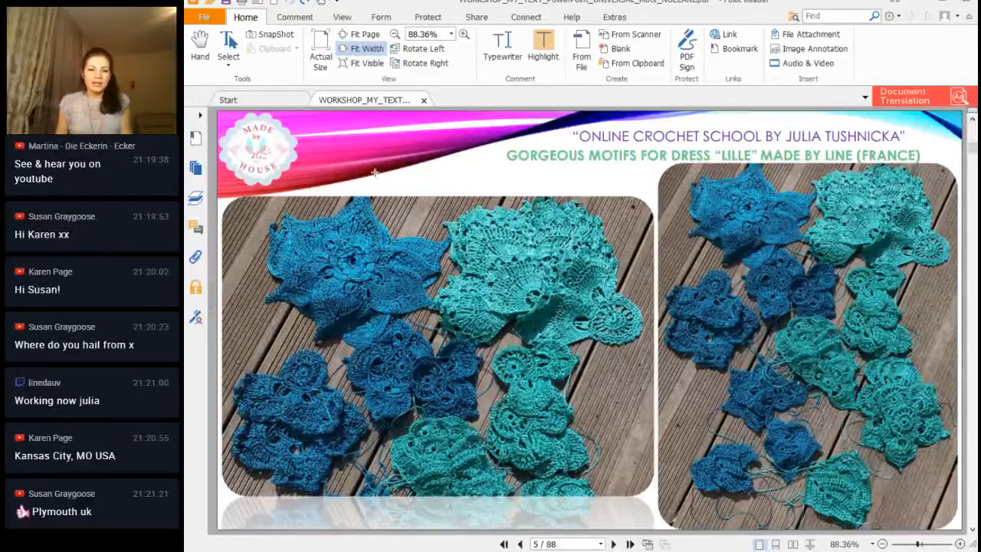
- Mark the turquoise and neighbouring Lille motifs with red arrows, then move to page 6
drag(444, 177, 495, 230)
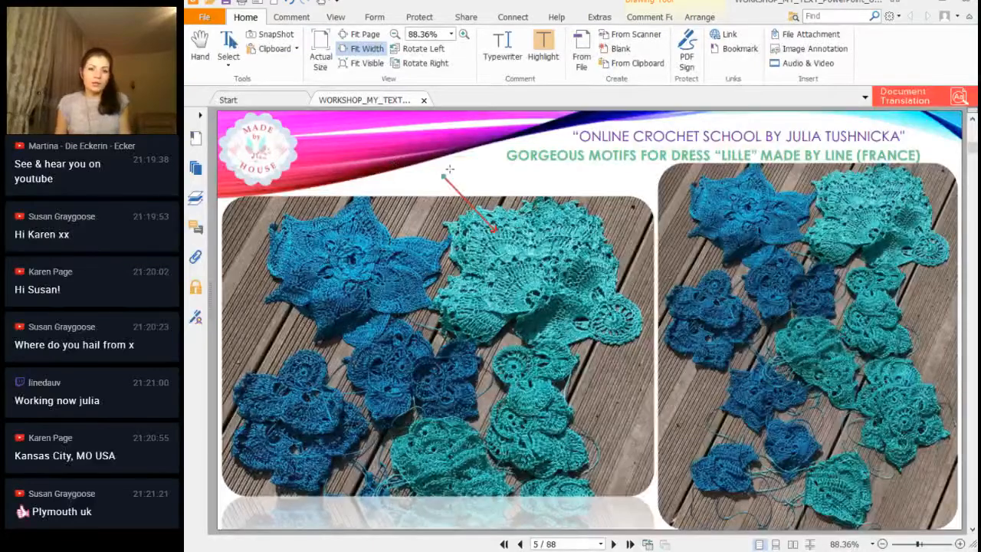
drag(518, 177, 751, 211)
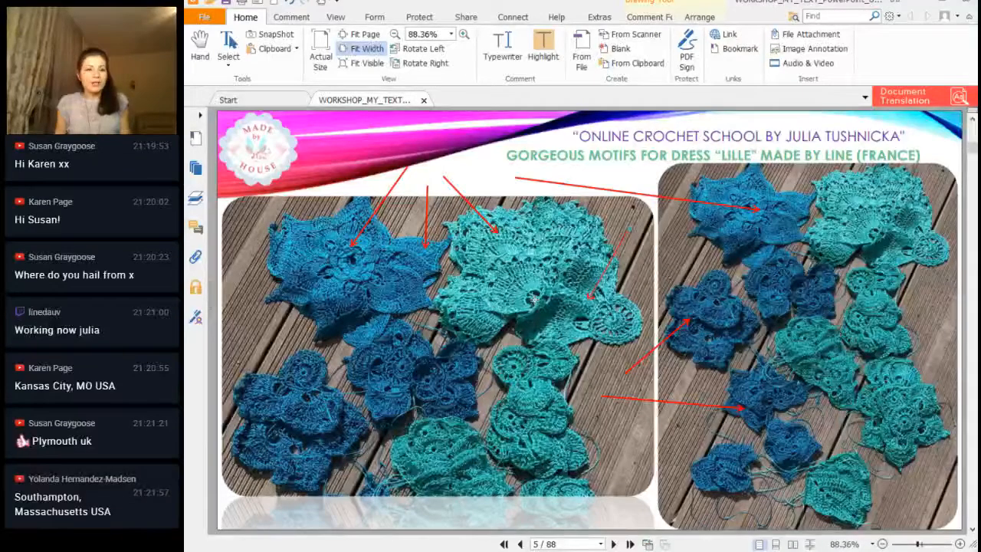
click(630, 544)
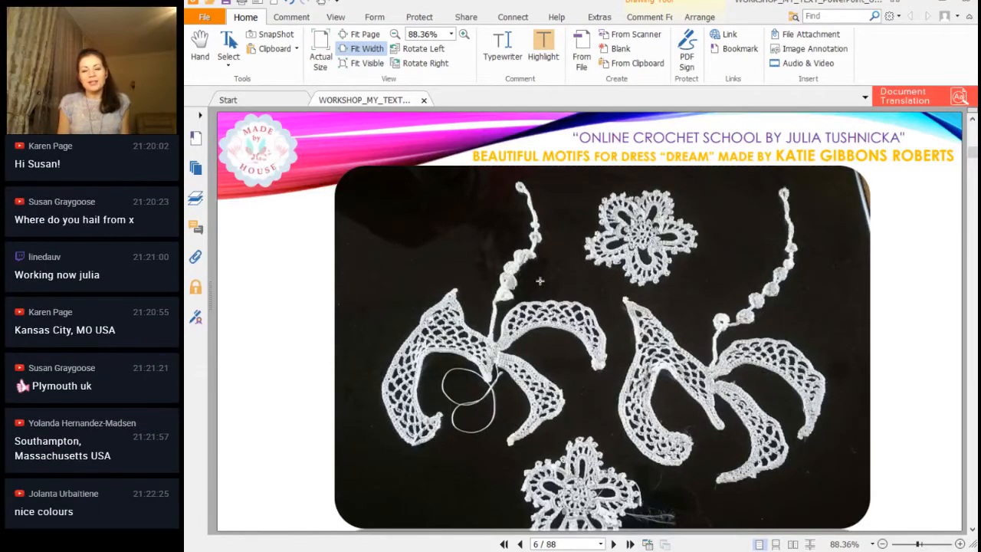
mouse_move(480, 276)
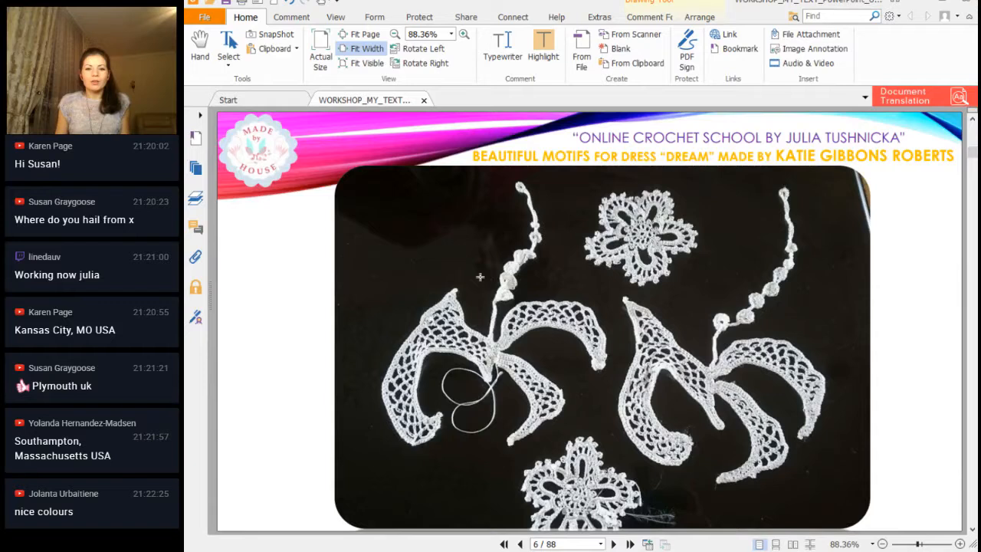
mouse_move(267, 247)
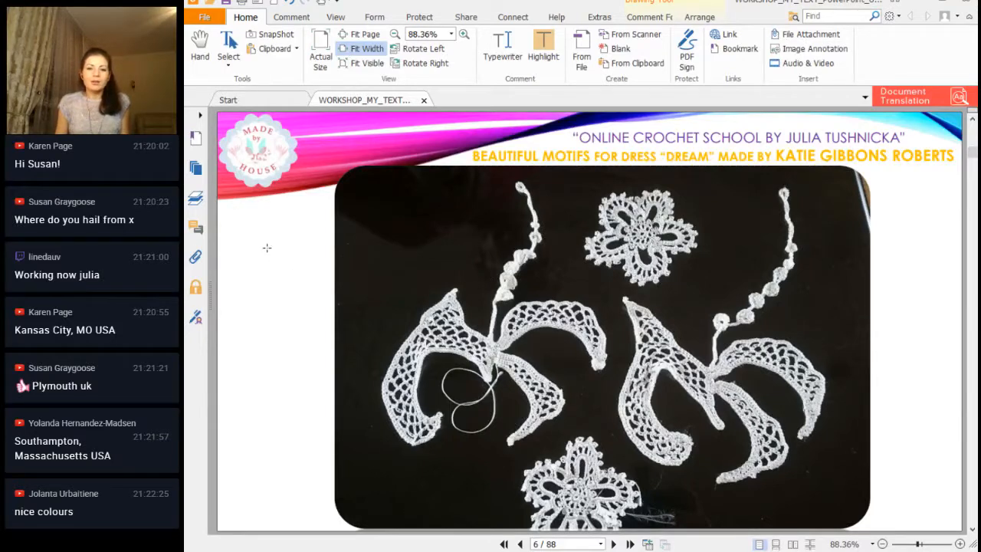
- Draw a red arrow toward the left lace motif of the Dream dress, then go to page 7
drag(266, 241, 409, 310)
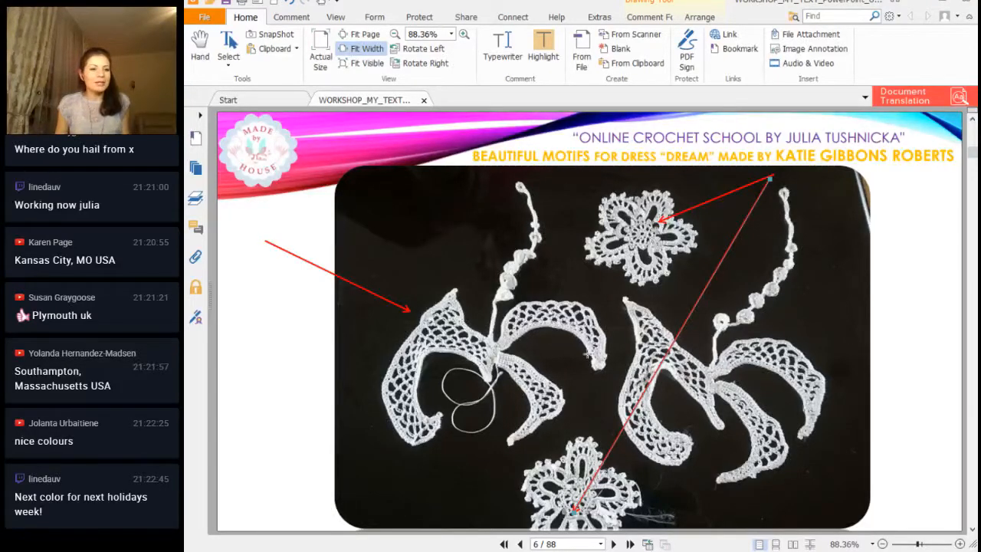
click(614, 543)
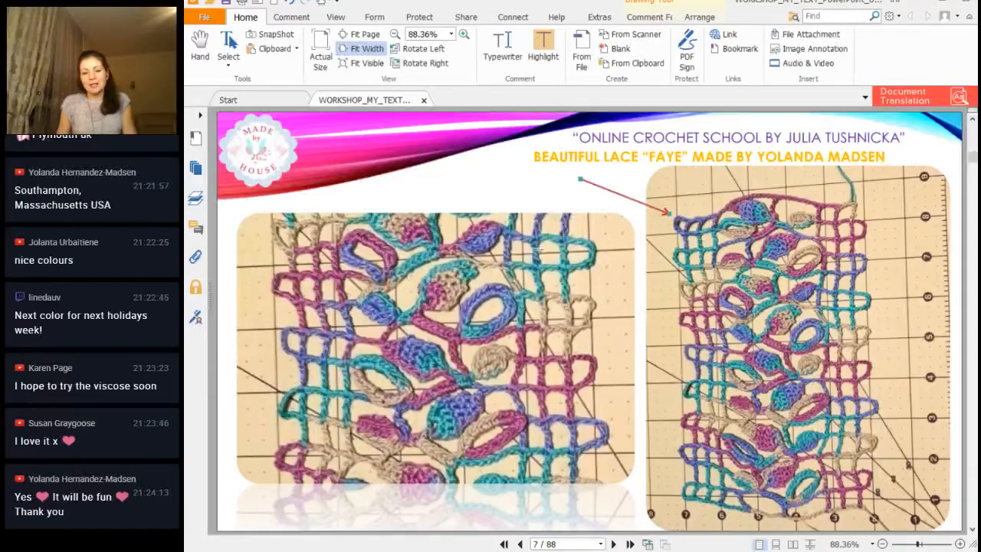
- On page 8 mark a Beverlee motif in the right photo with a red arrow, then reach the thank-you page 9
click(630, 545)
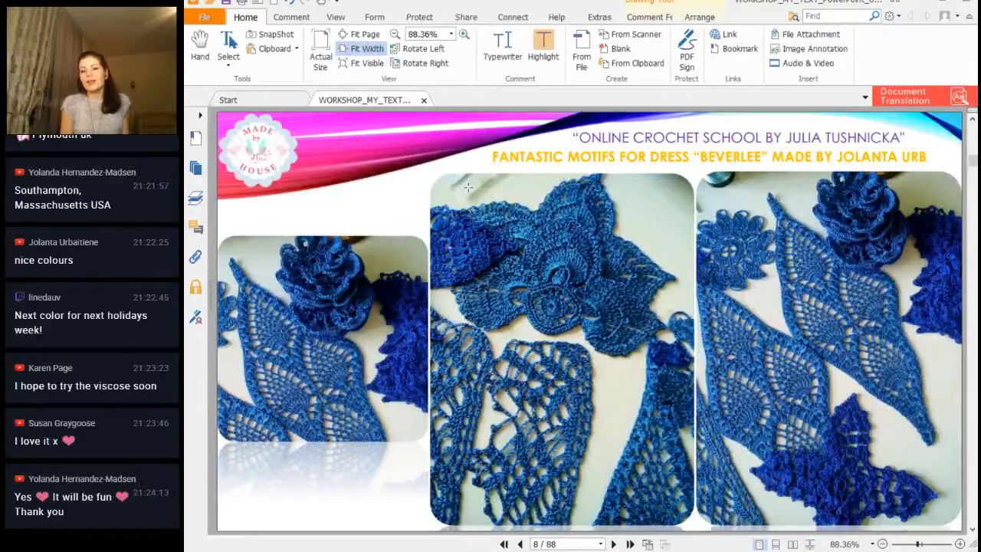
drag(874, 422, 932, 383)
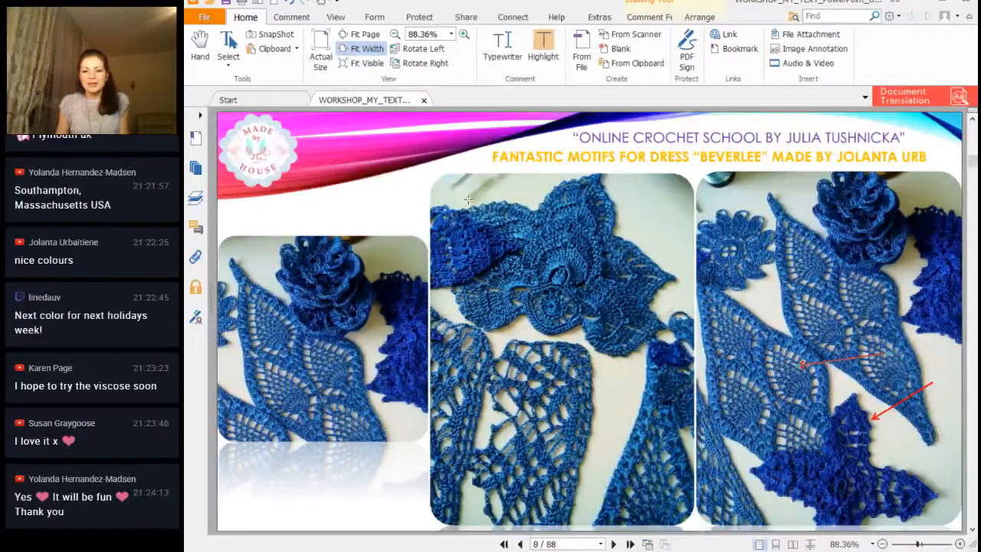
click(630, 544)
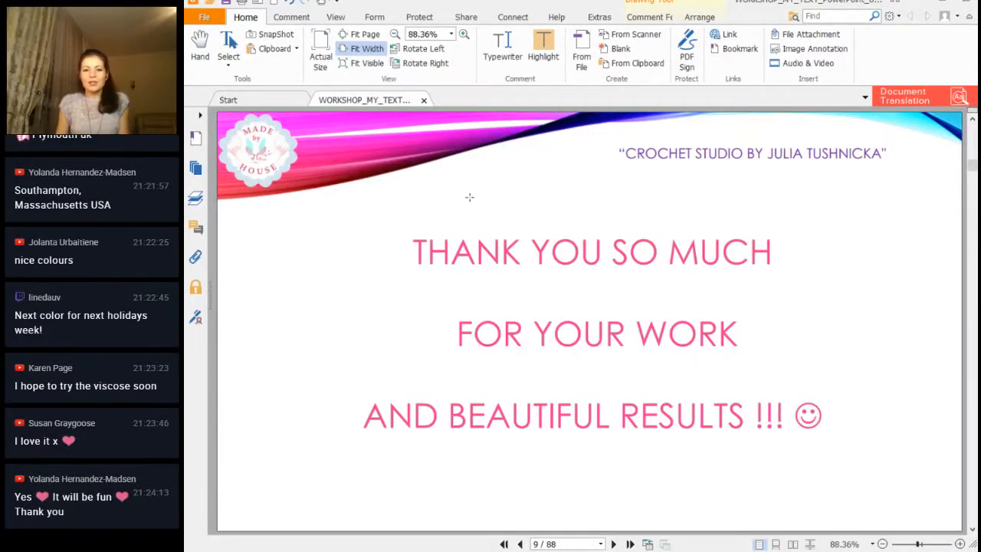